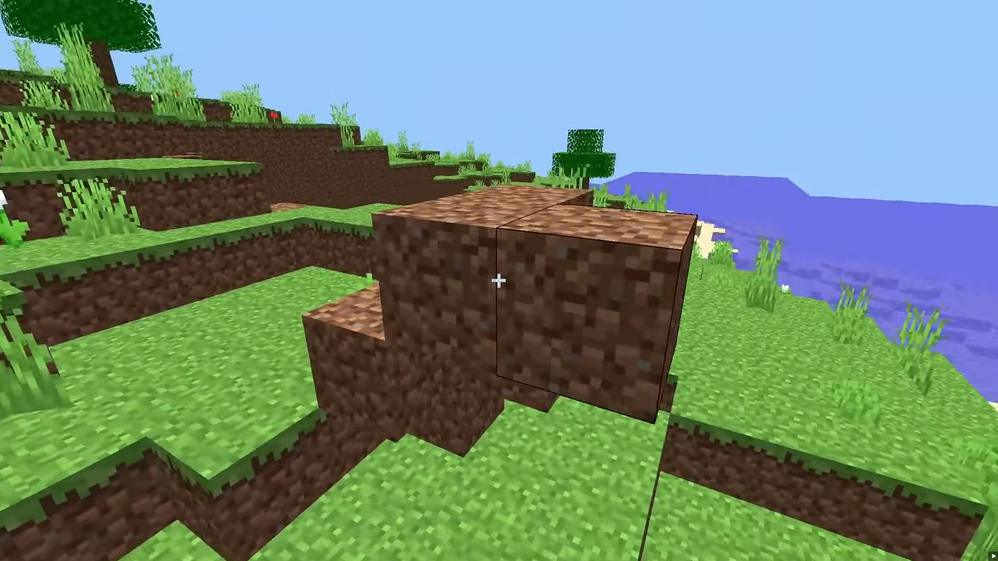
mouse_move(499, 281)
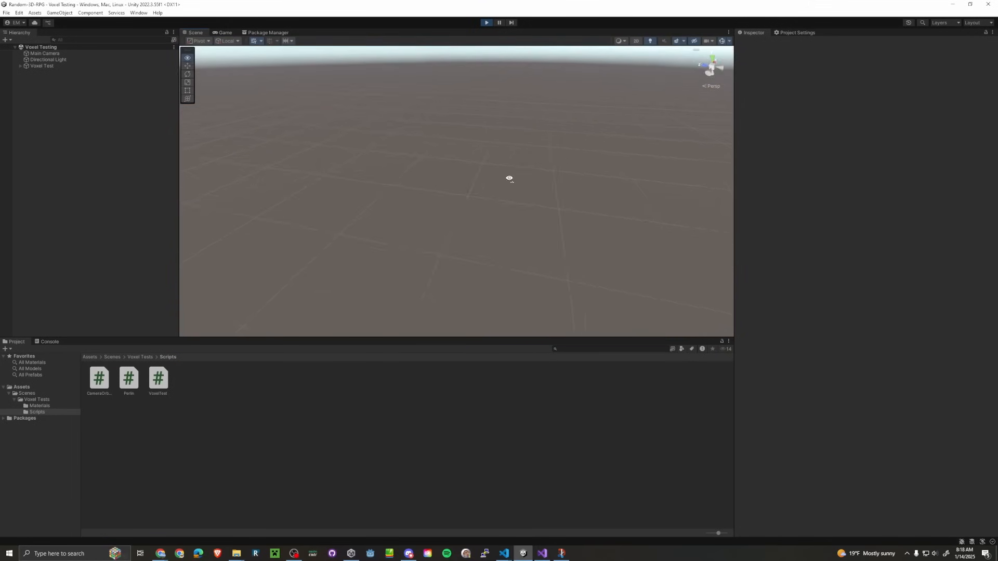
Open MarchingCubesTables.cs and scroll past cubeCorners through the long triTable array
click(56, 72)
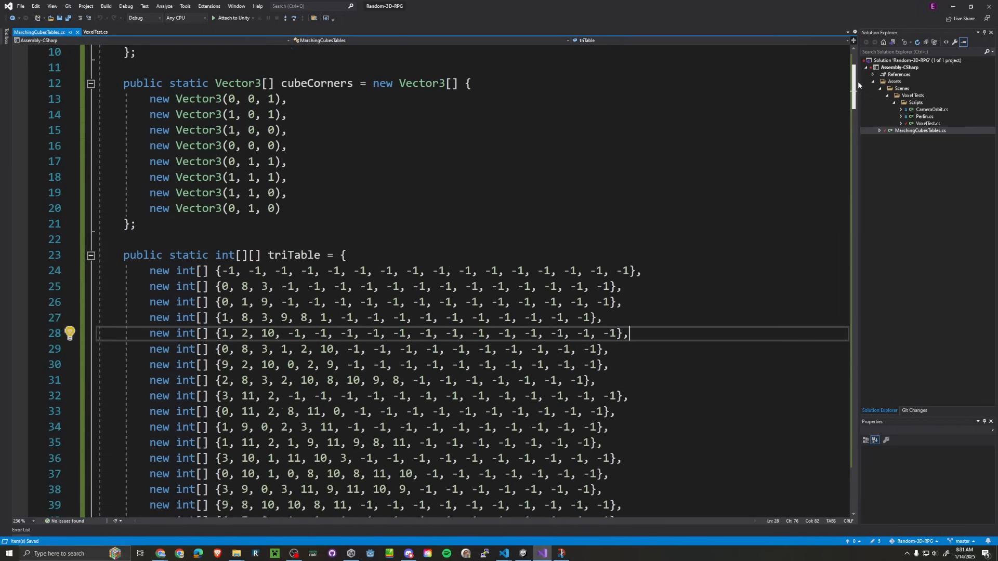
scroll(down, 3)
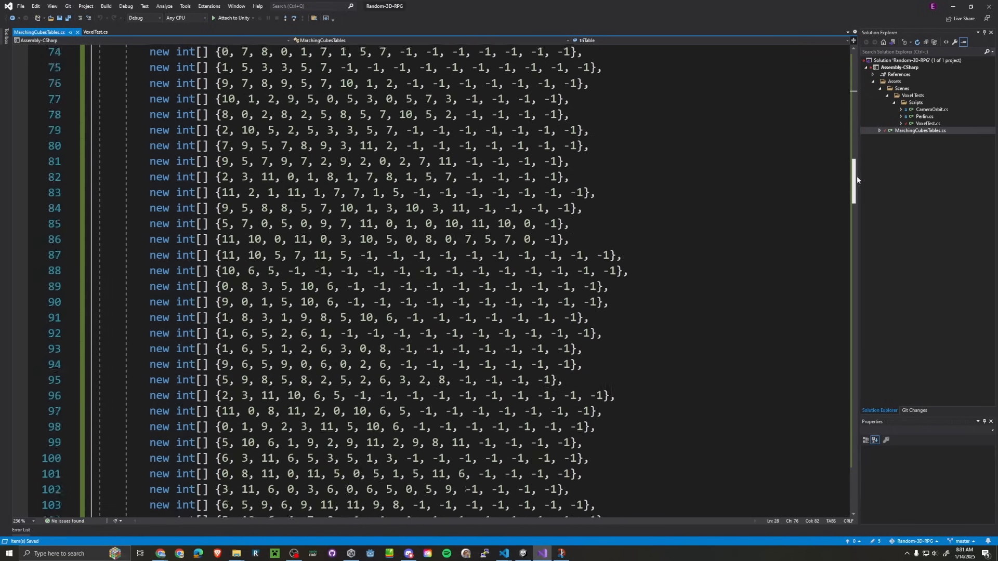
scroll(down, 3)
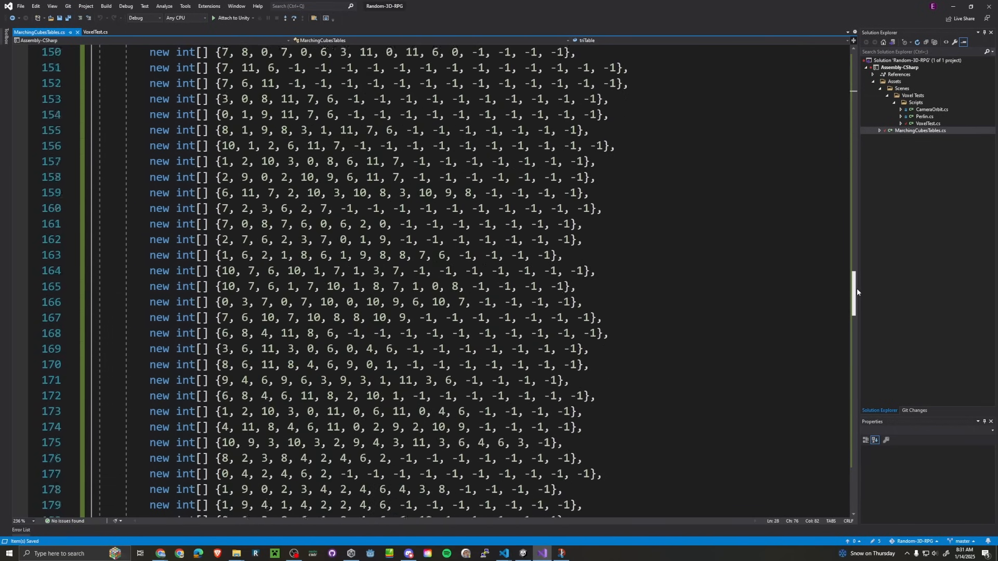
scroll(down, 3)
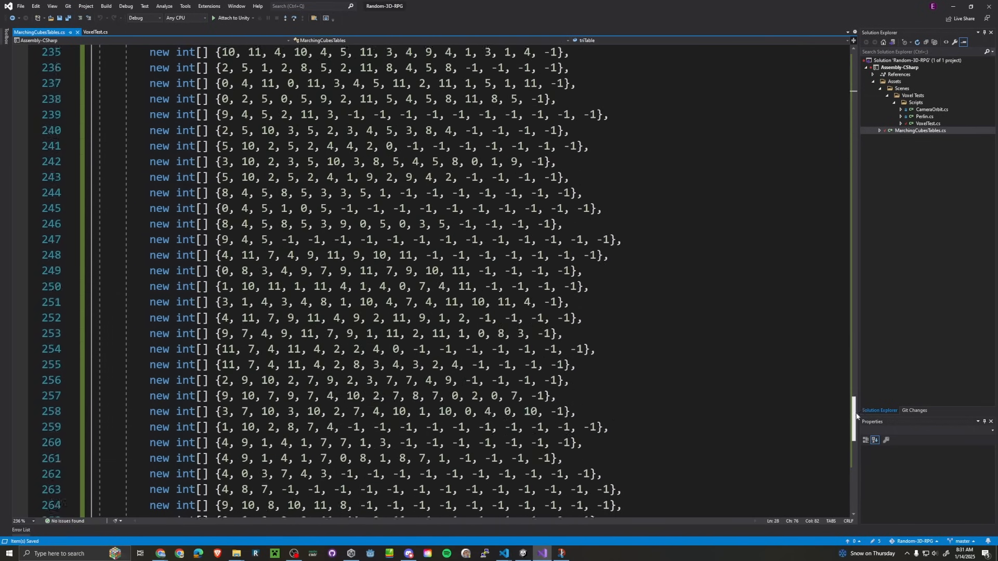
scroll(down, 3)
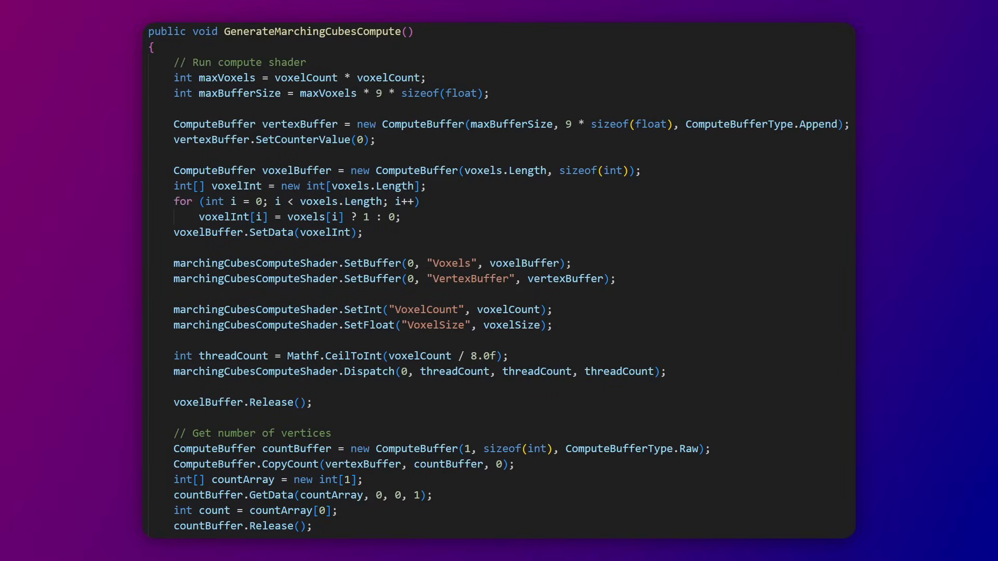
Scroll down GenerateMarchingCubesCompute from the Dispatch and CopyCount calls to mesh creation
scroll(down, 3)
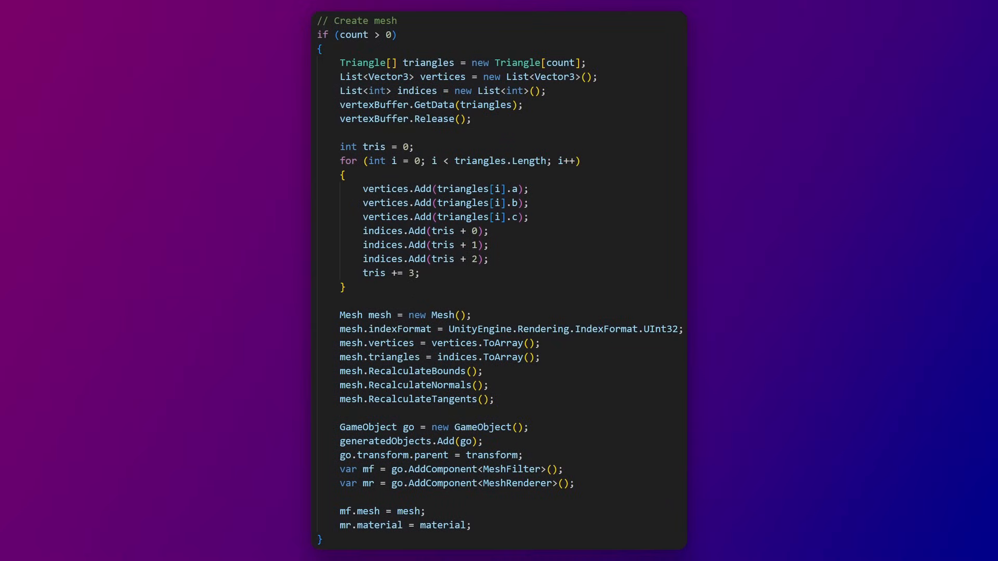